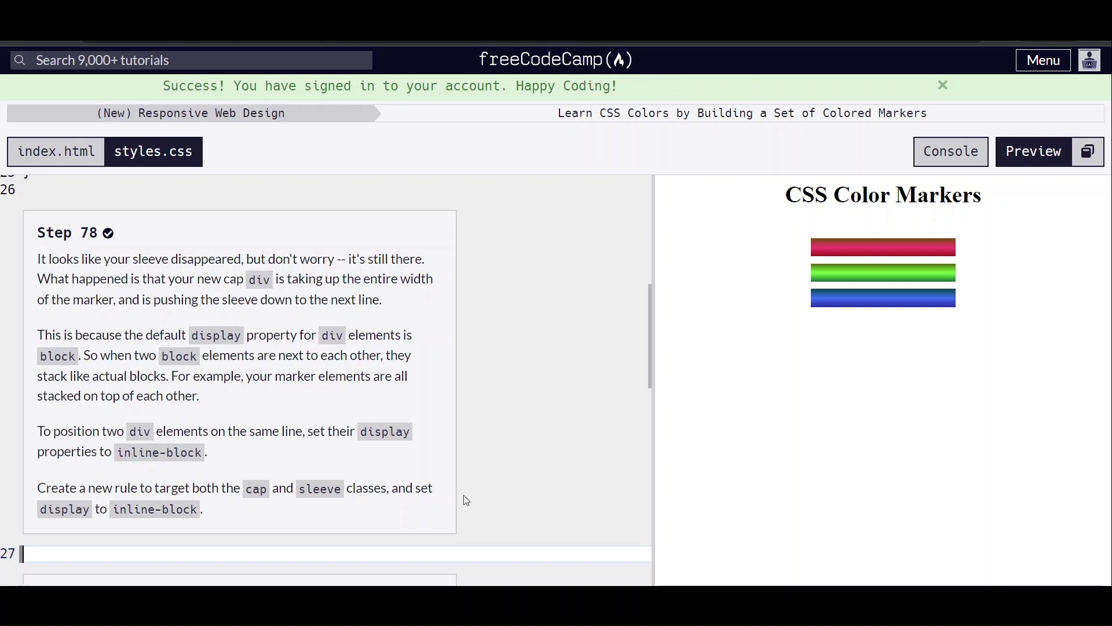
pyautogui.moveTo(459, 426)
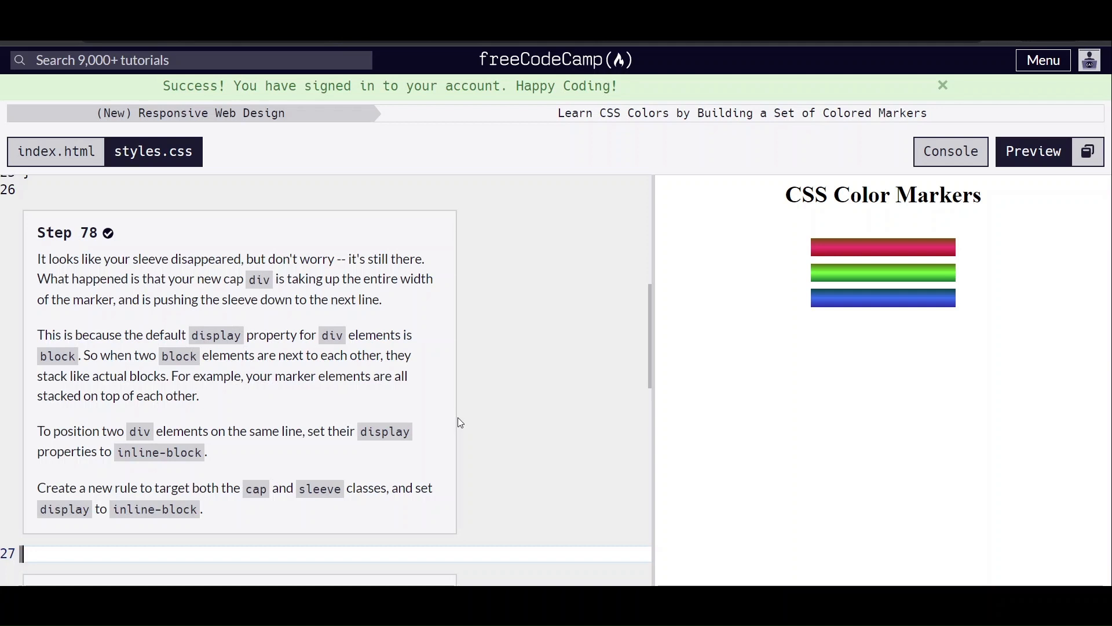
pyautogui.moveTo(446, 430)
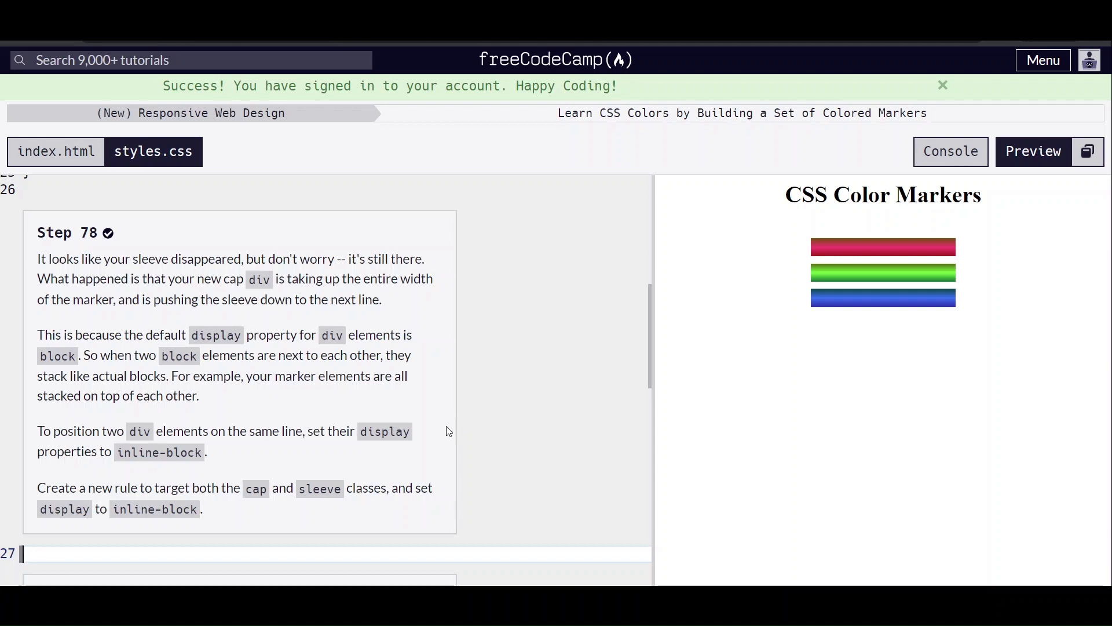
pyautogui.moveTo(436, 397)
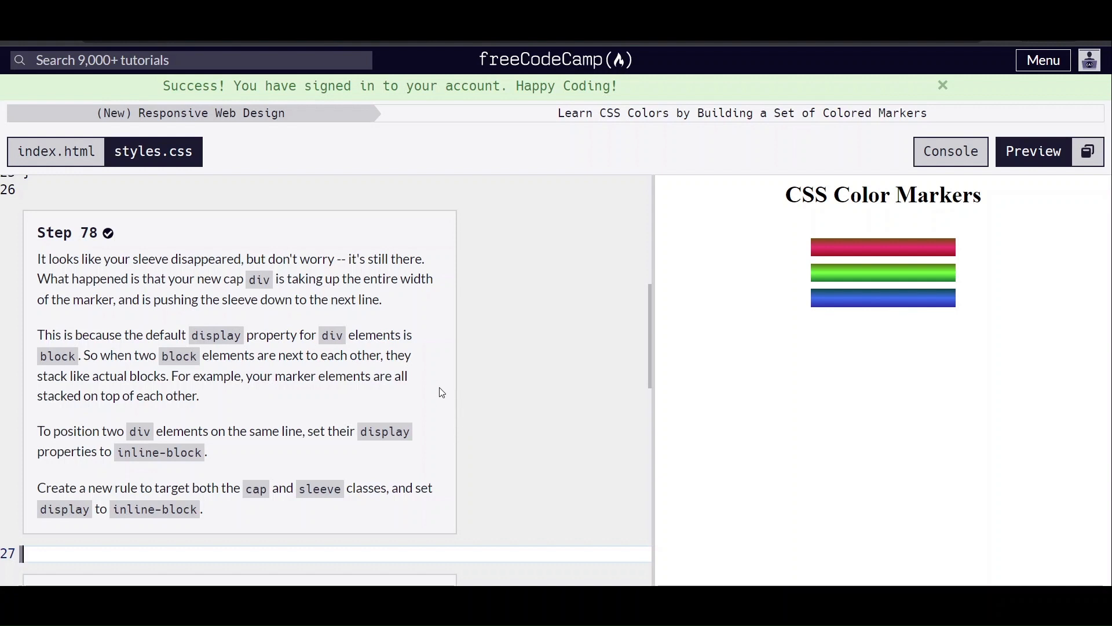
pyautogui.moveTo(440, 386)
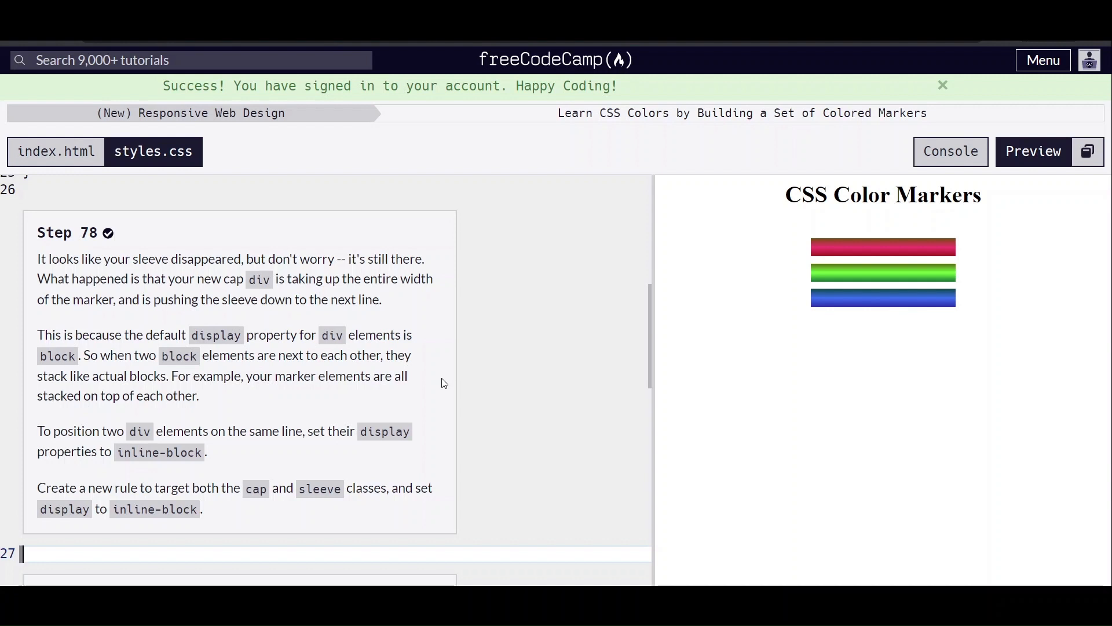
pyautogui.moveTo(428, 387)
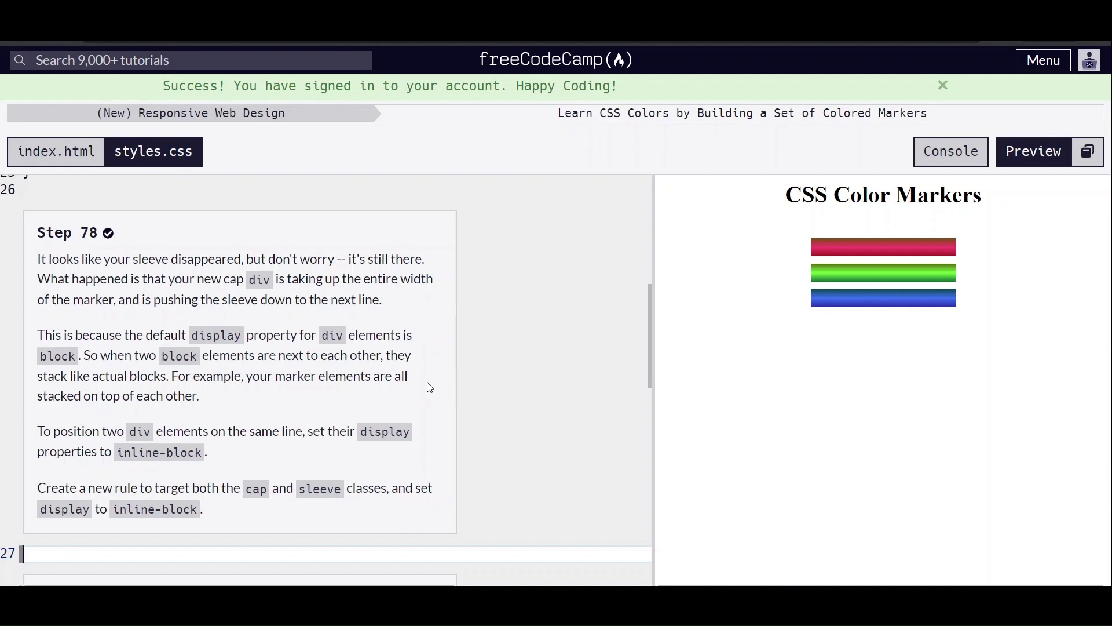
# Add `.cap, .sleeve { display: inline-block; }` at line 27 of styles.css and check the code.
pyautogui.scroll(-3)
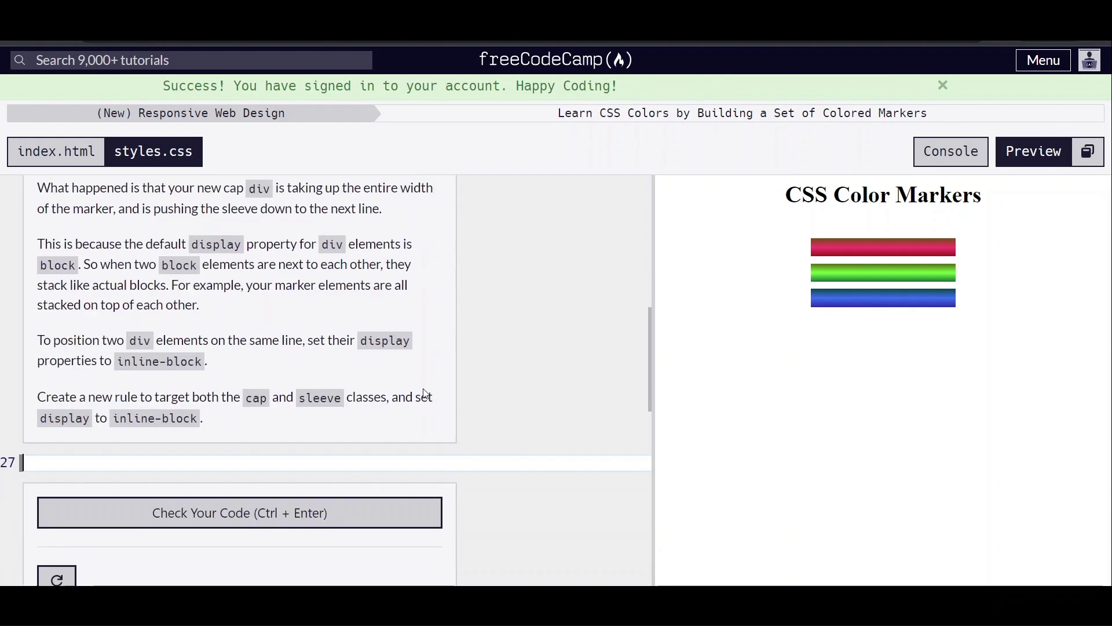
pyautogui.moveTo(318, 459)
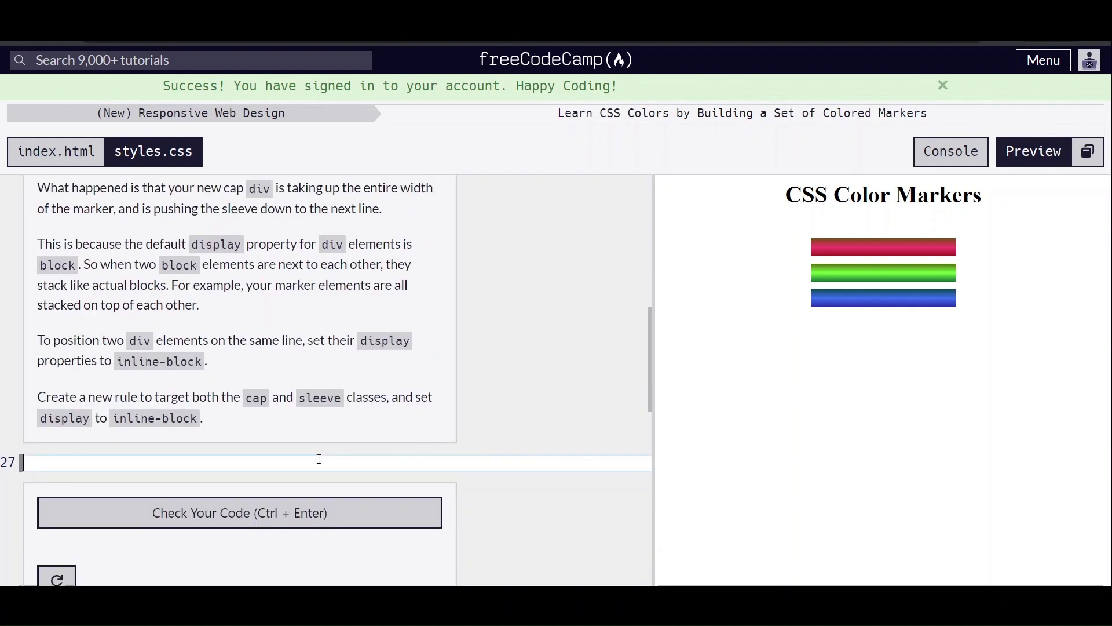
pyautogui.write('.cap, .')
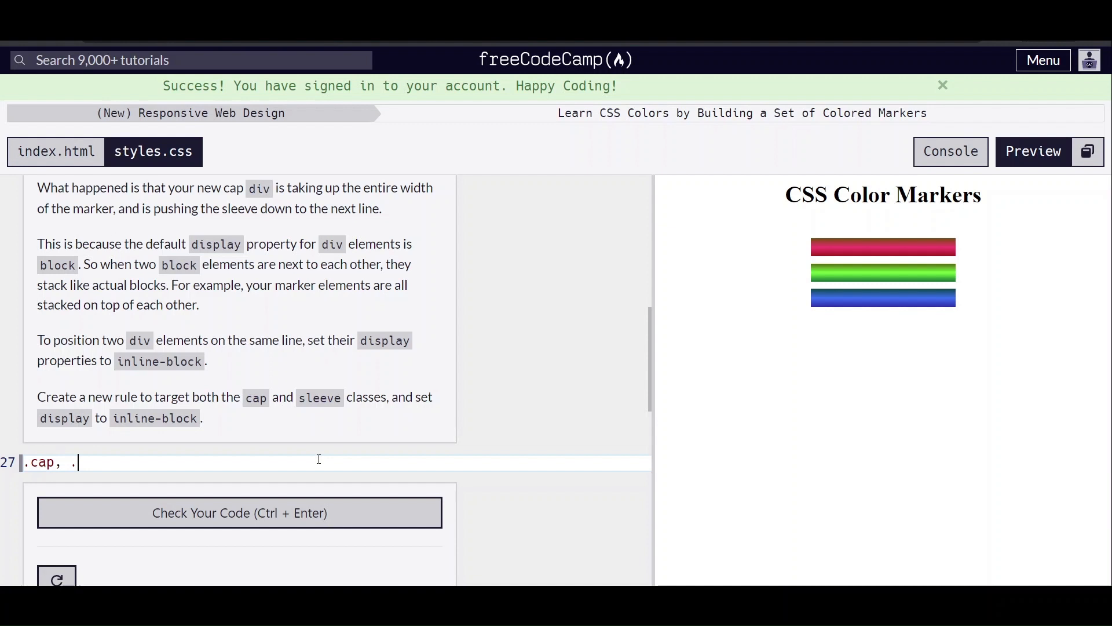
pyautogui.write('sleeve')
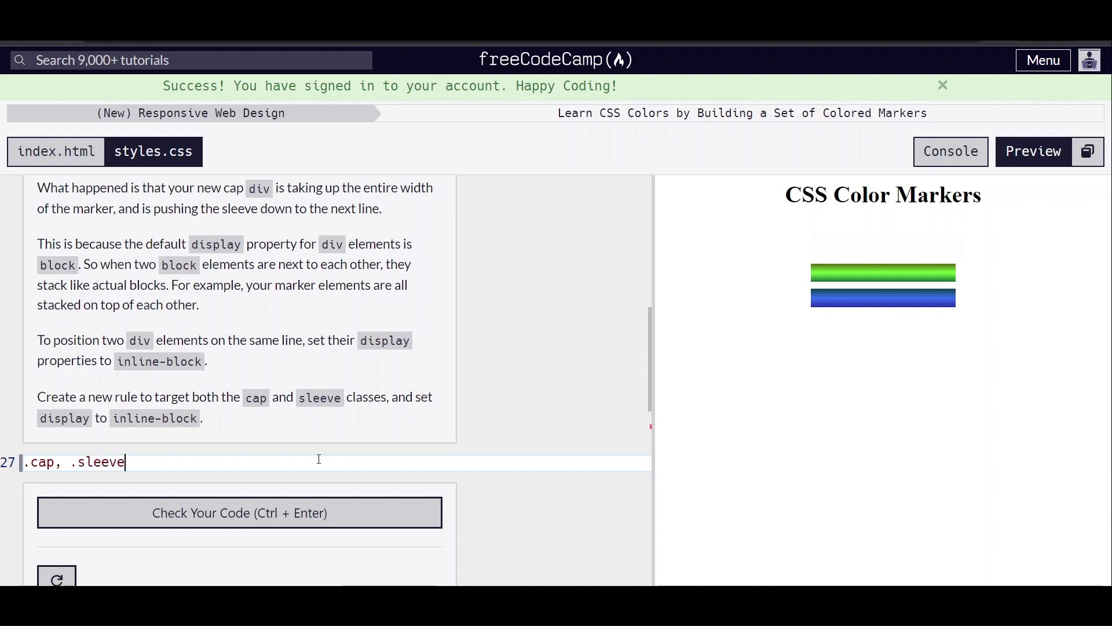
pyautogui.write('{')
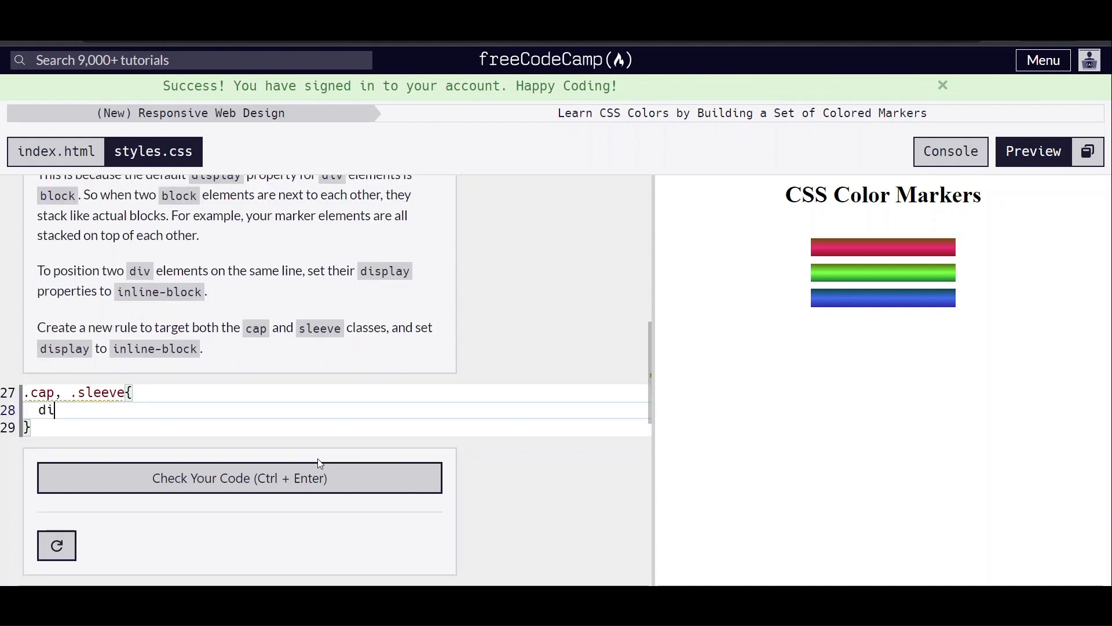
pyautogui.write('splay:')
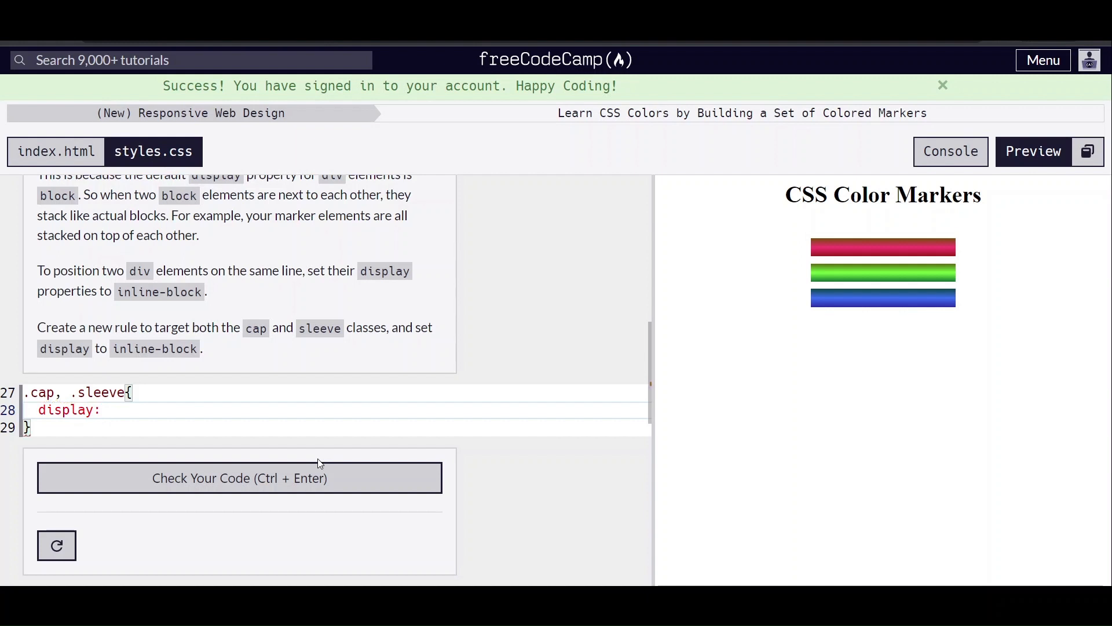
pyautogui.write('inline-')
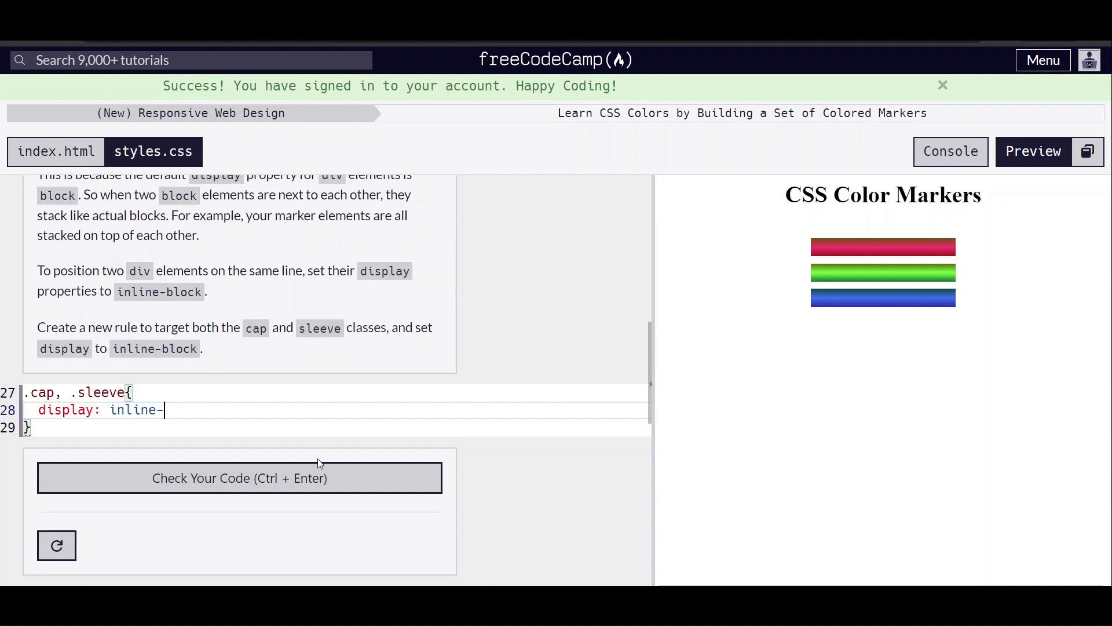
pyautogui.write('block;')
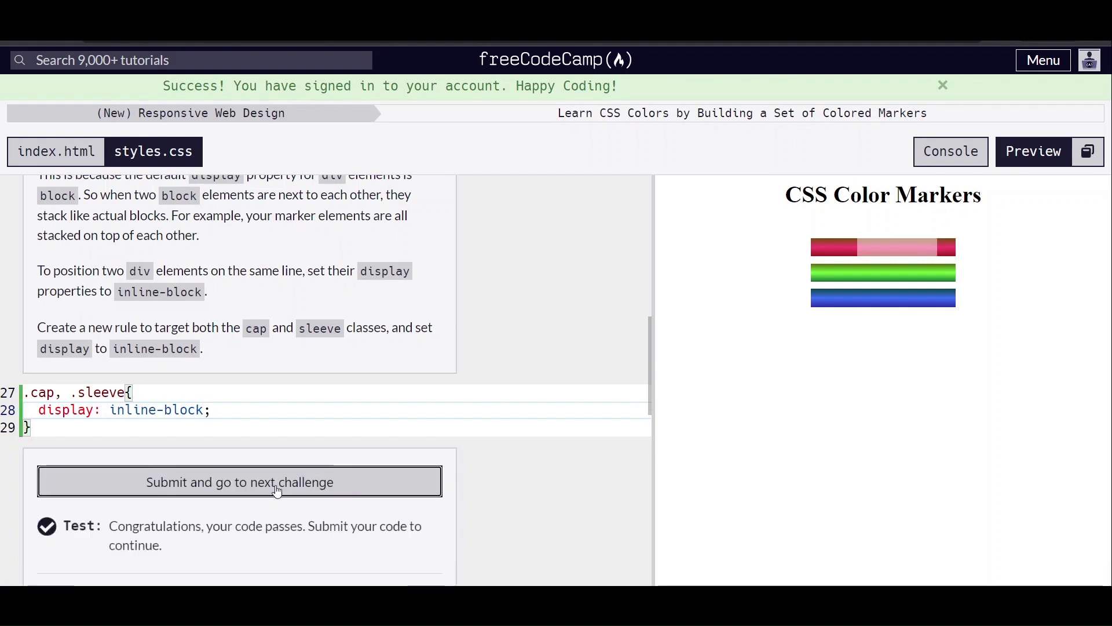
pyautogui.moveTo(270, 471)
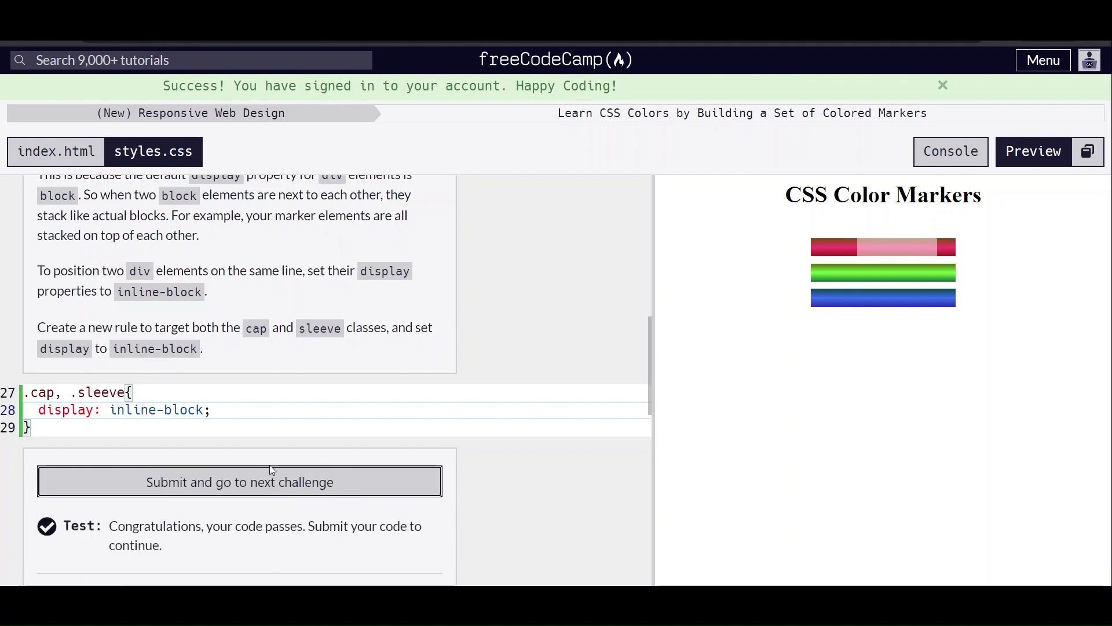
pyautogui.click(239, 482)
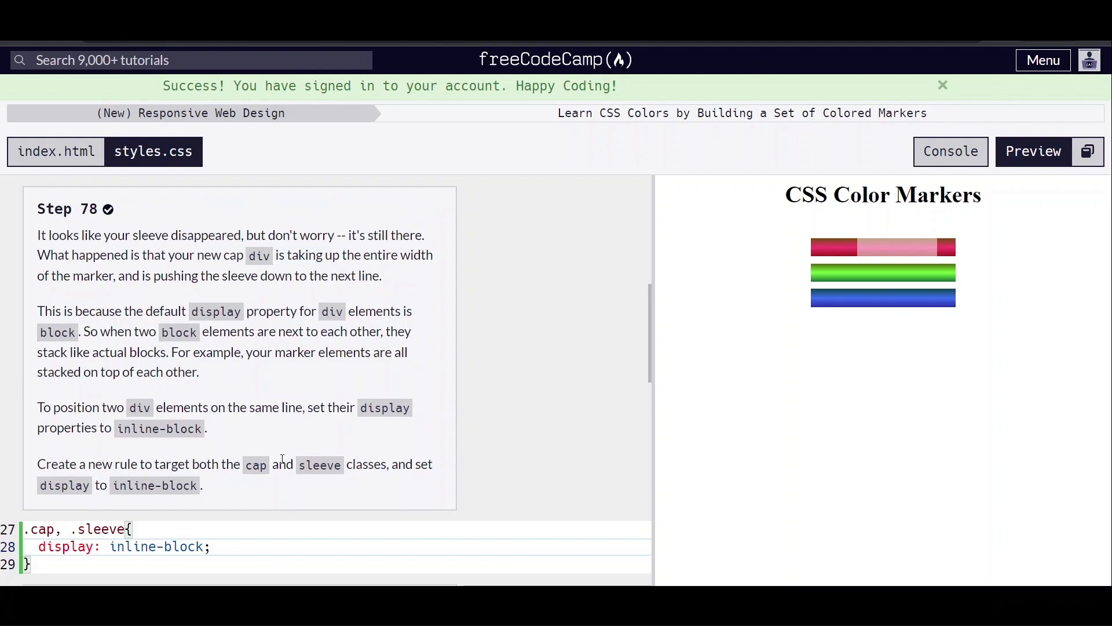